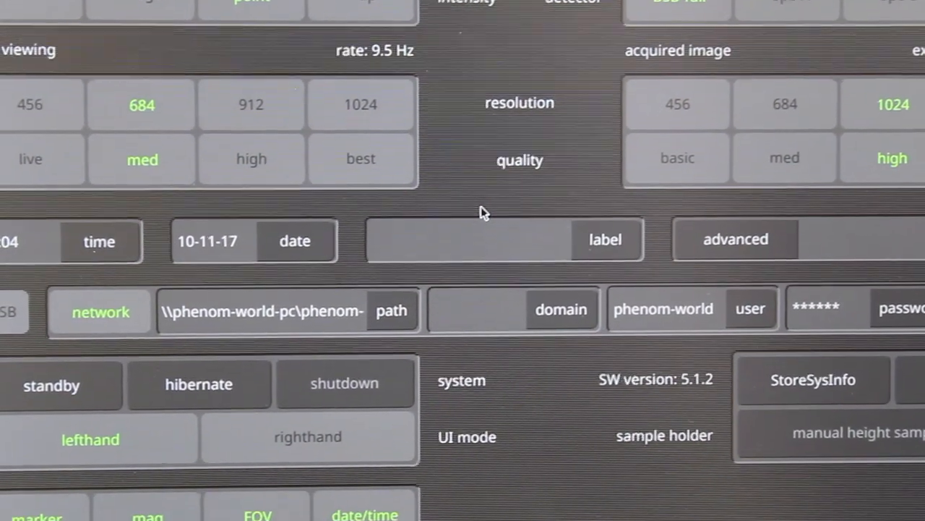
# Step: Review the mapped network path settings, then launch Phenom ProSuite from the PC desktop shortcut
pyautogui.scroll(-3)
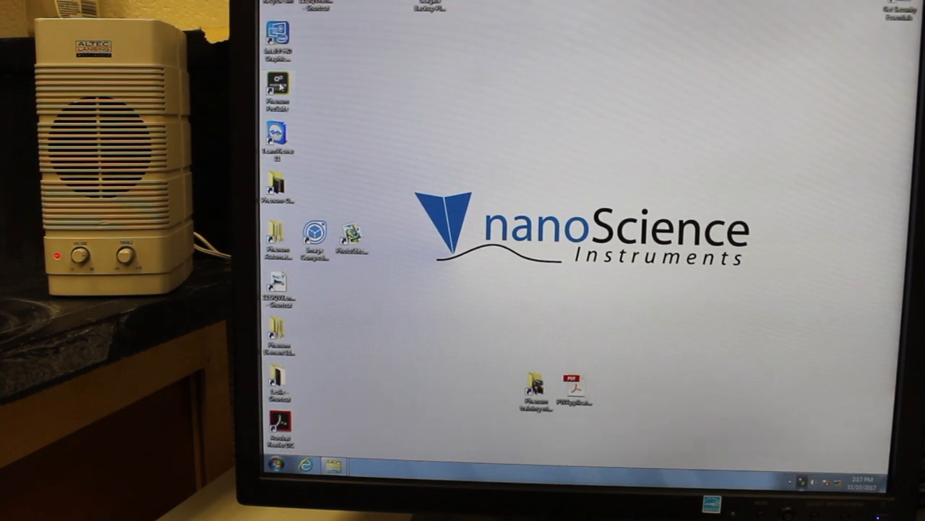
pyautogui.doubleClick(278, 86)
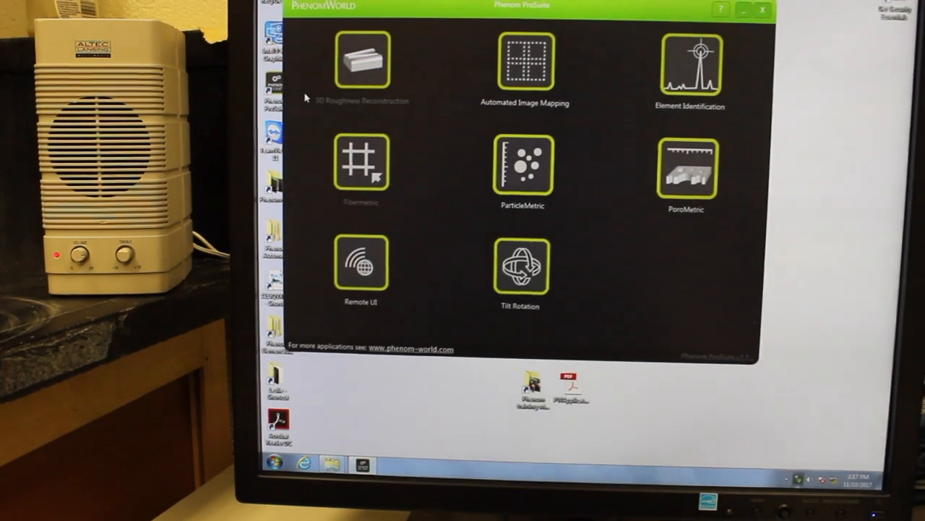